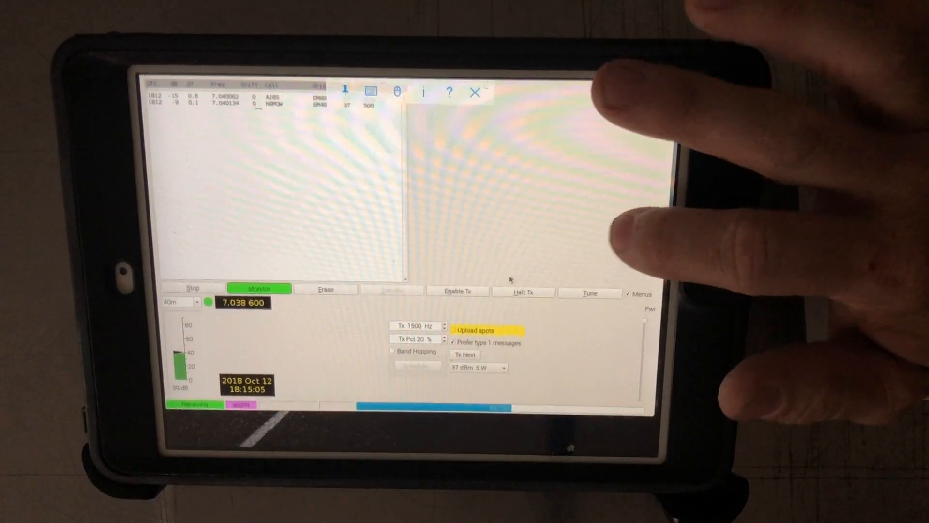
# Step: Filter the WSPRnet spot map to the 40m band and call sign km4ack
pyautogui.click(457, 292)
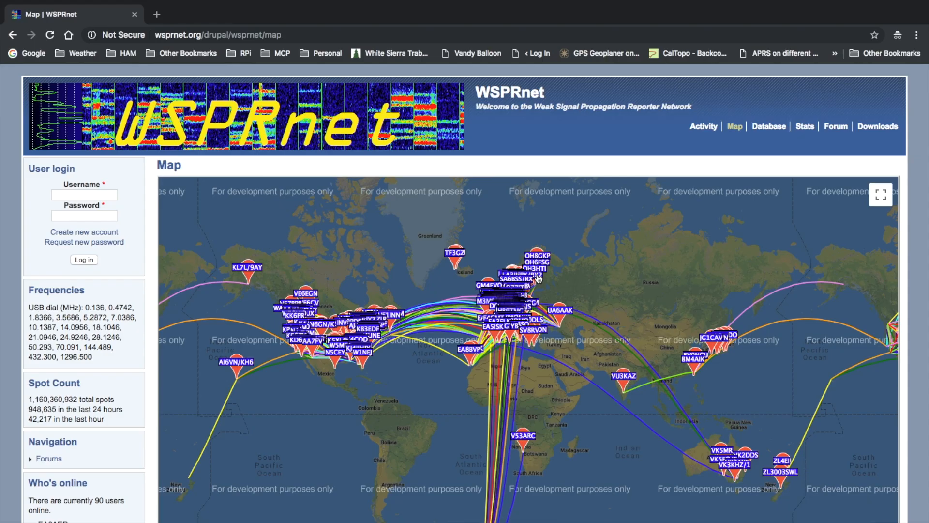
pyautogui.scroll(-3)
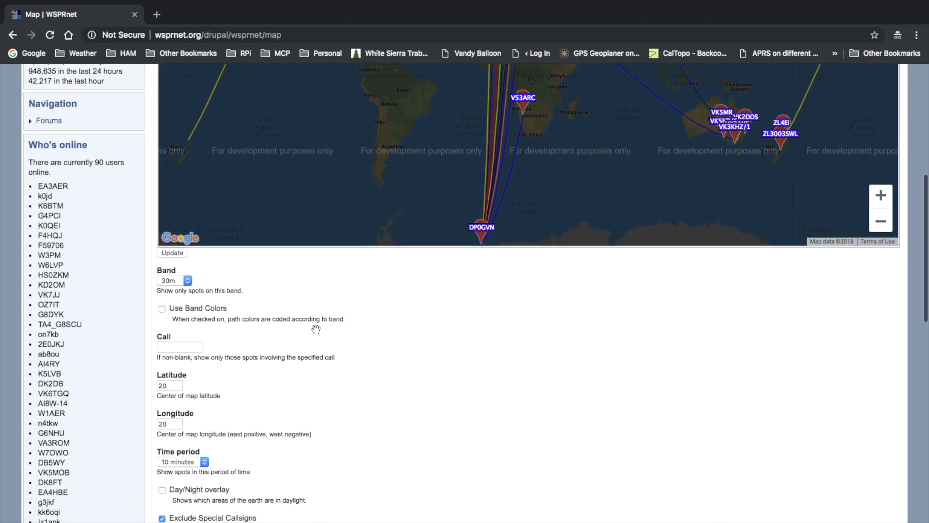
pyautogui.click(175, 280)
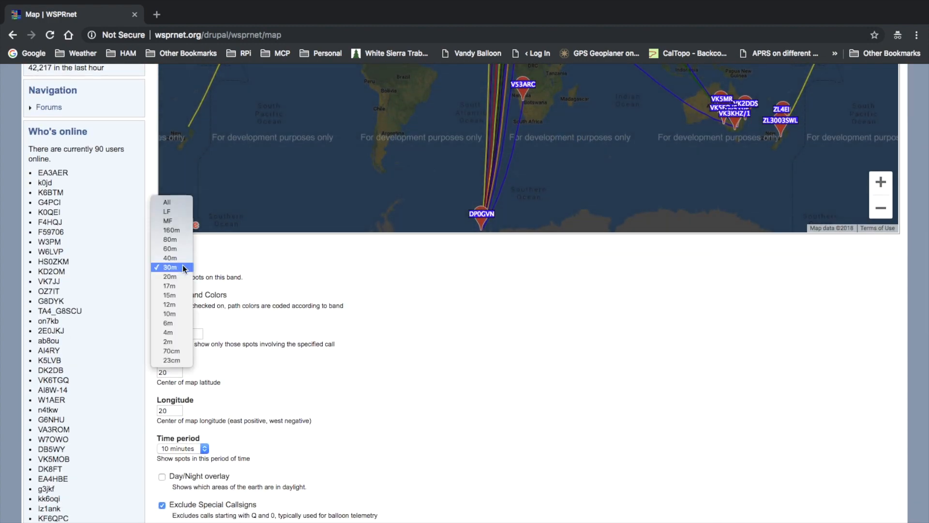
pyautogui.click(170, 248)
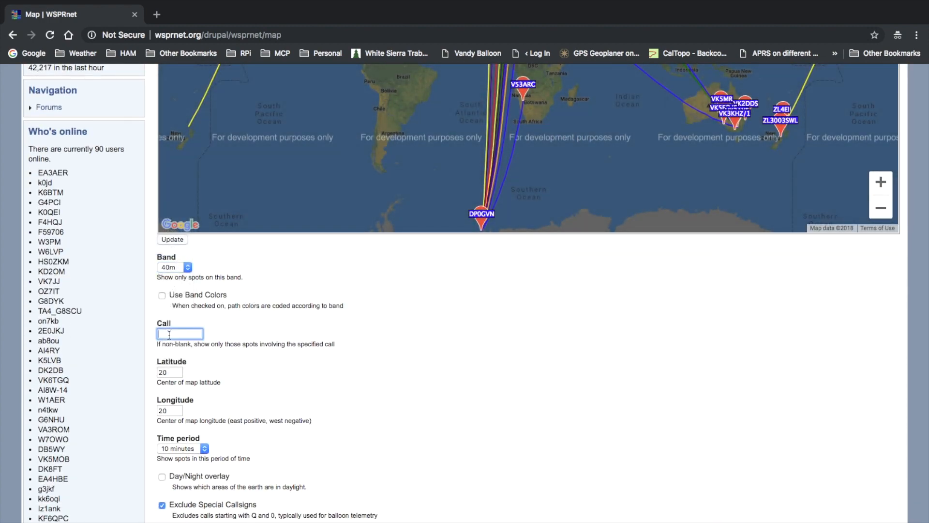
pyautogui.write('km4ack')
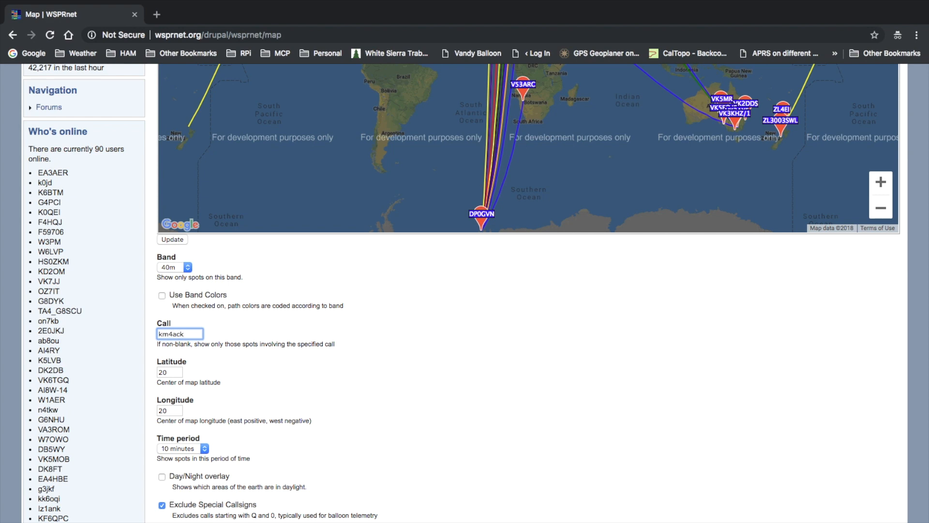
pyautogui.moveTo(204, 302)
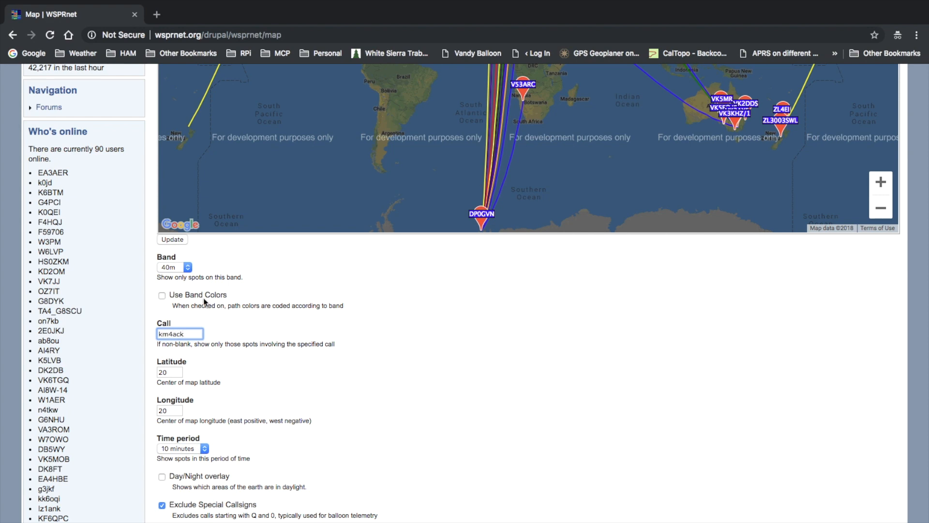
pyautogui.scroll(3)
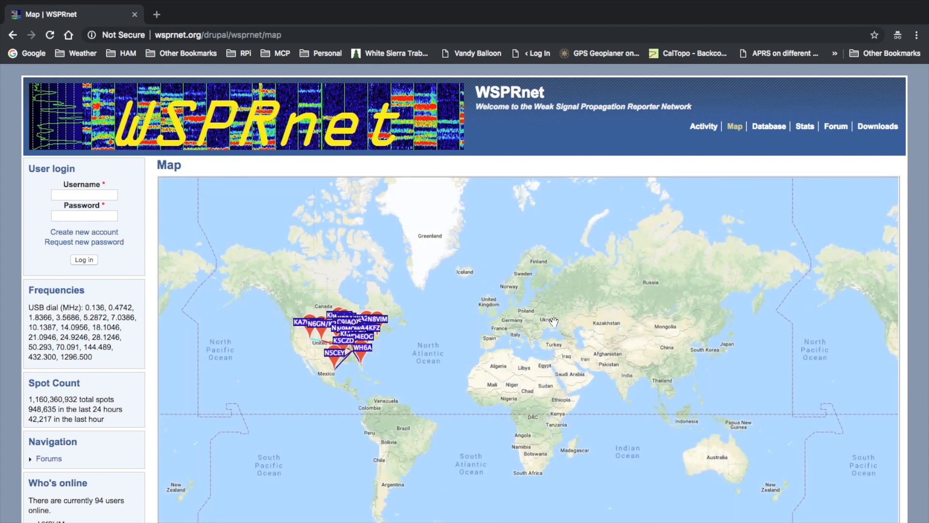